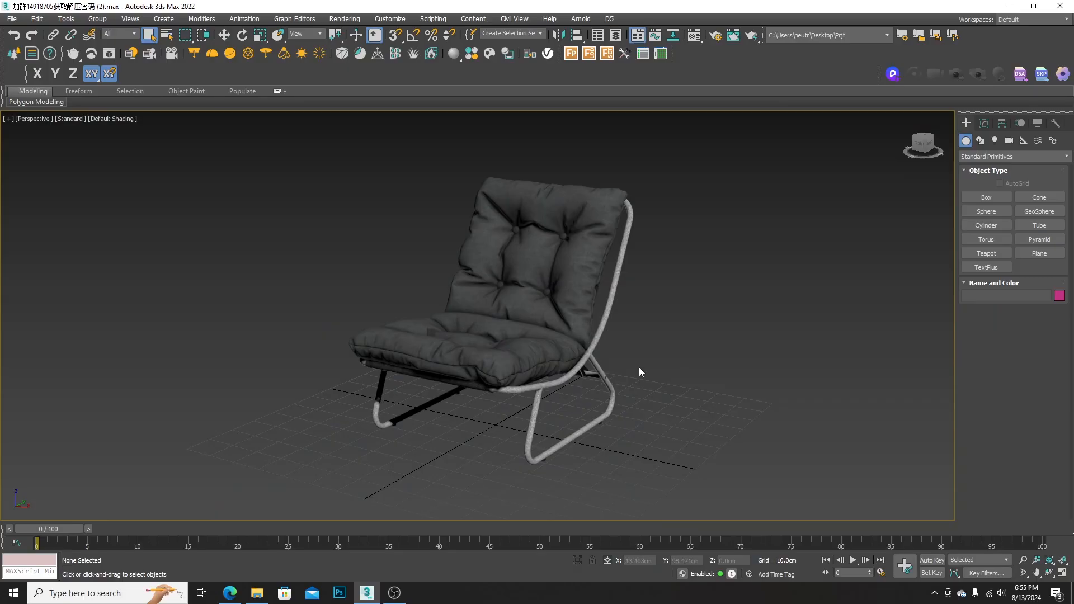
Step: Send the chair scene to D5 Render and place the Photography Background asset
left_click_drag(640, 372, 700, 371)
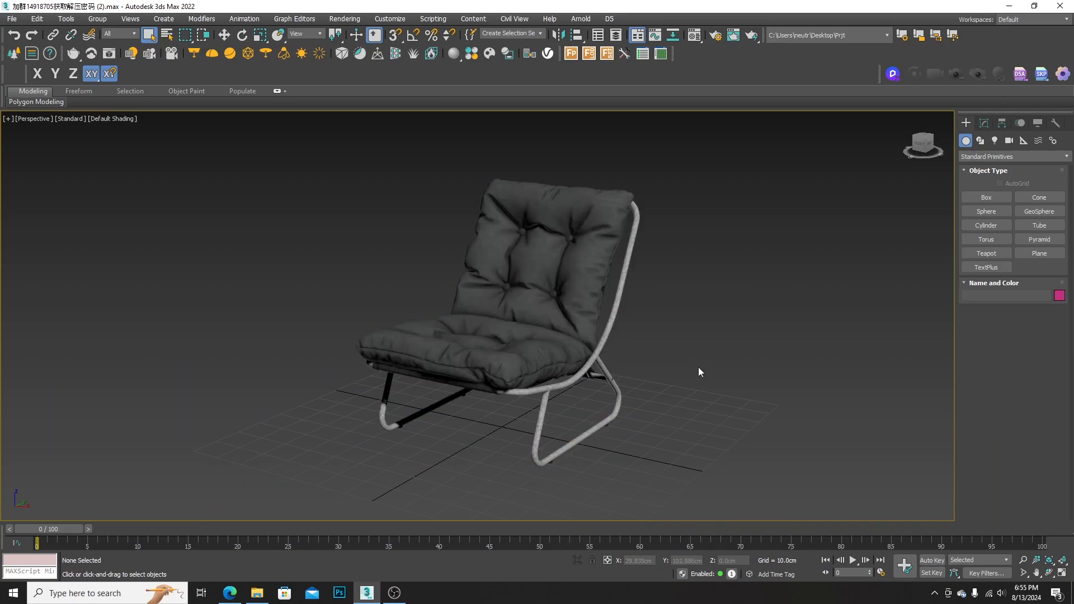
left_click_drag(698, 371, 651, 324)
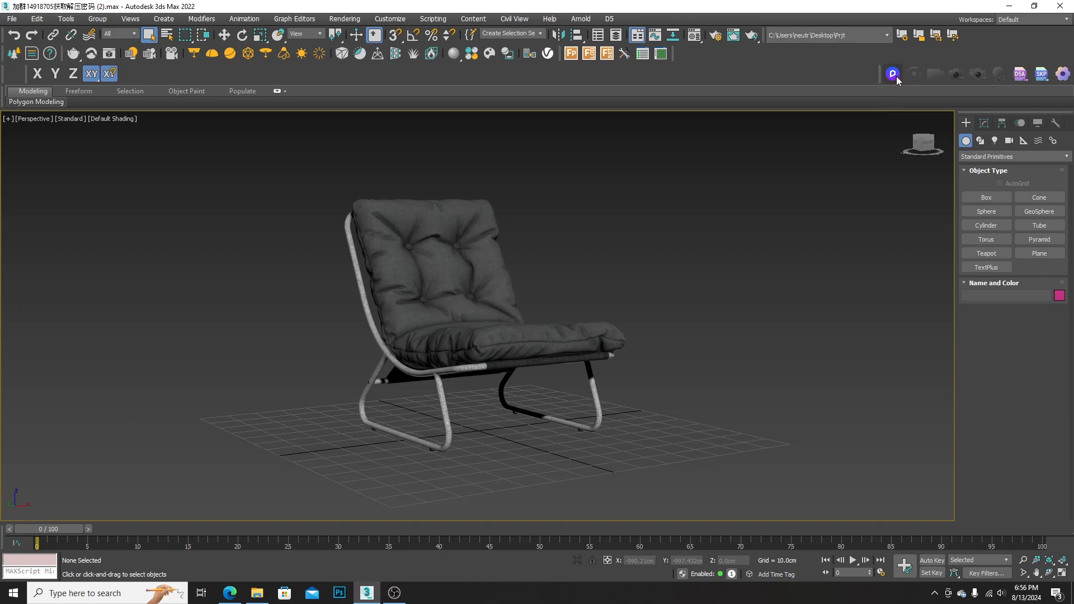
left_click(893, 74)
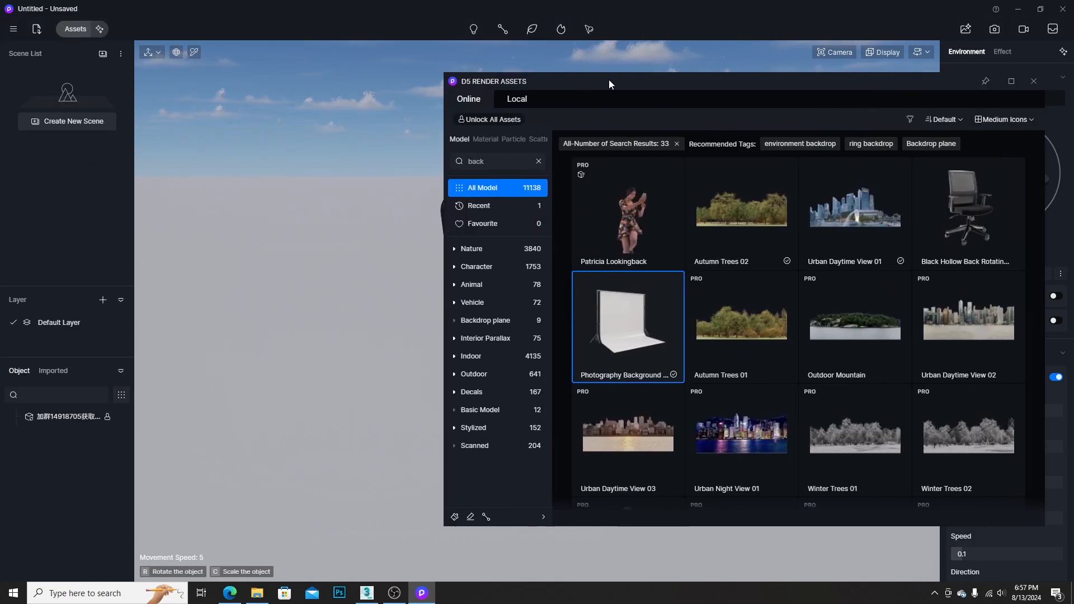
double_click(626, 325)
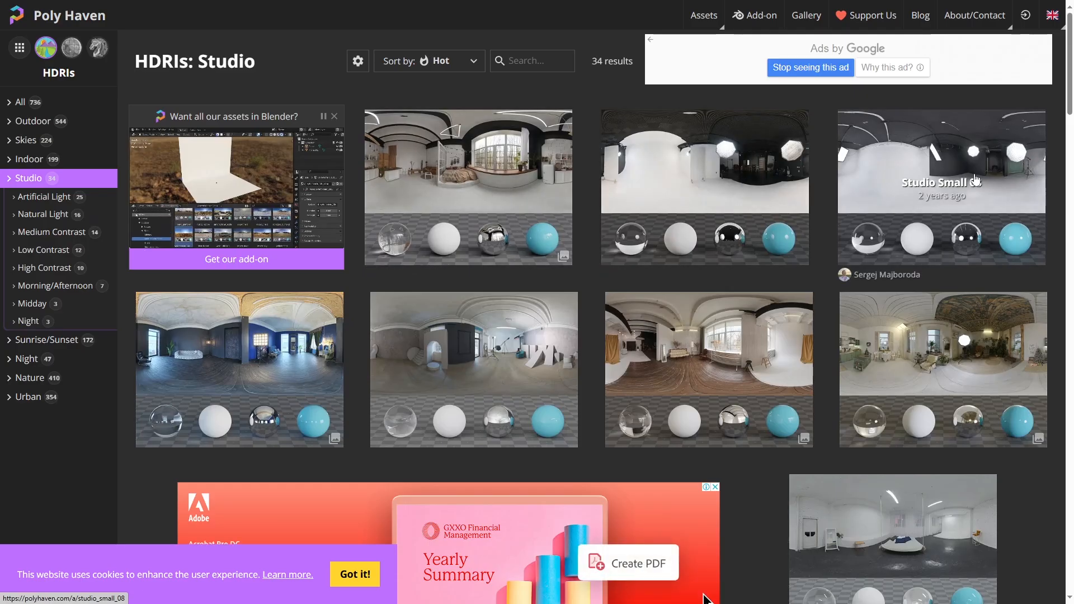
scroll("down", 3)
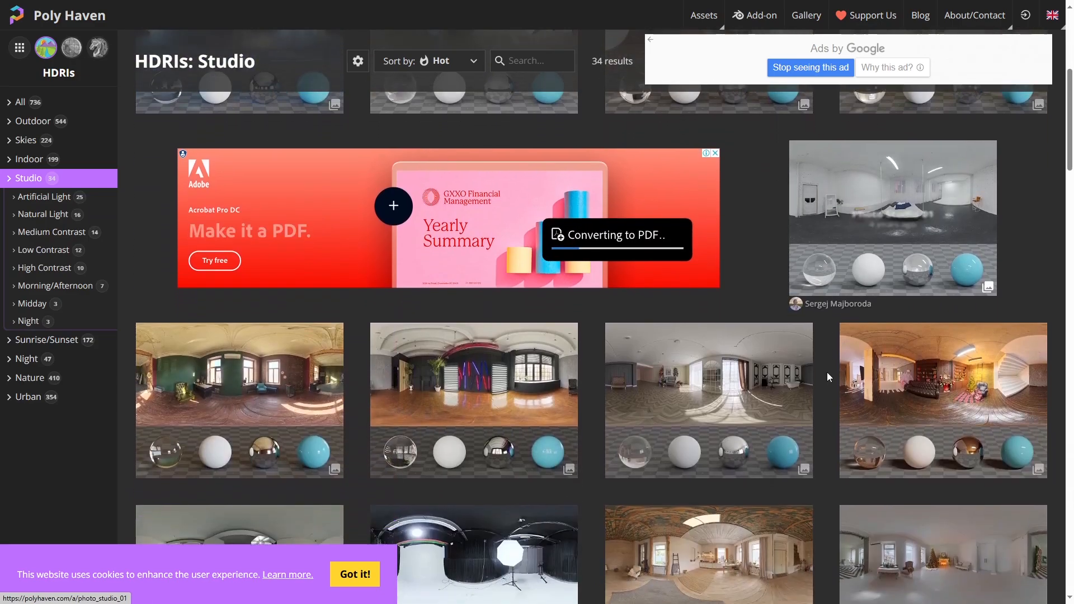
scroll("down", 3)
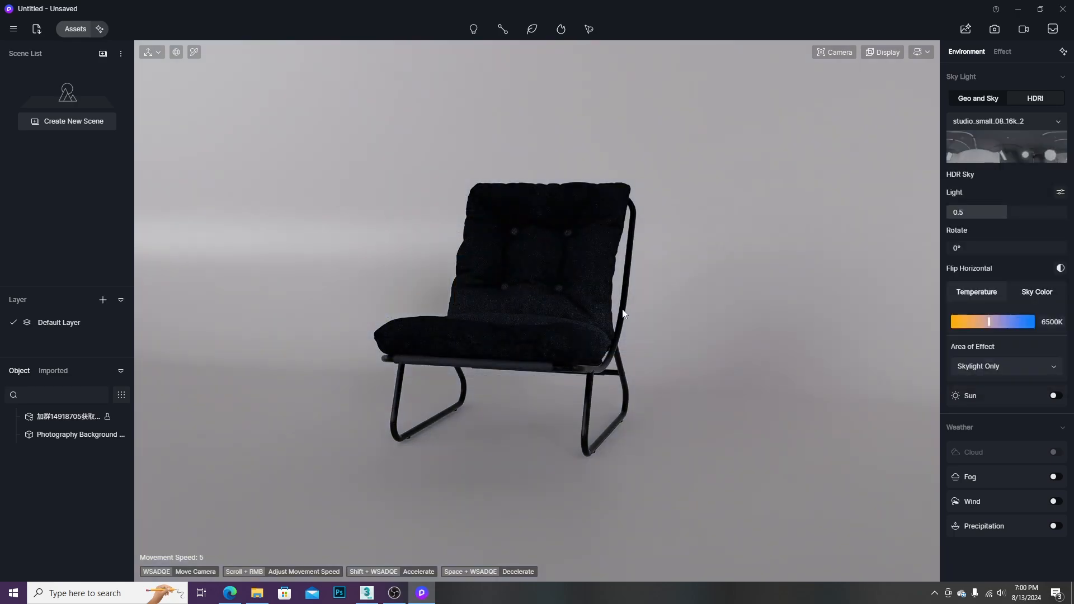
Step: Select the photography backdrop to adjust its placement around the chair
left_click(1023, 29)
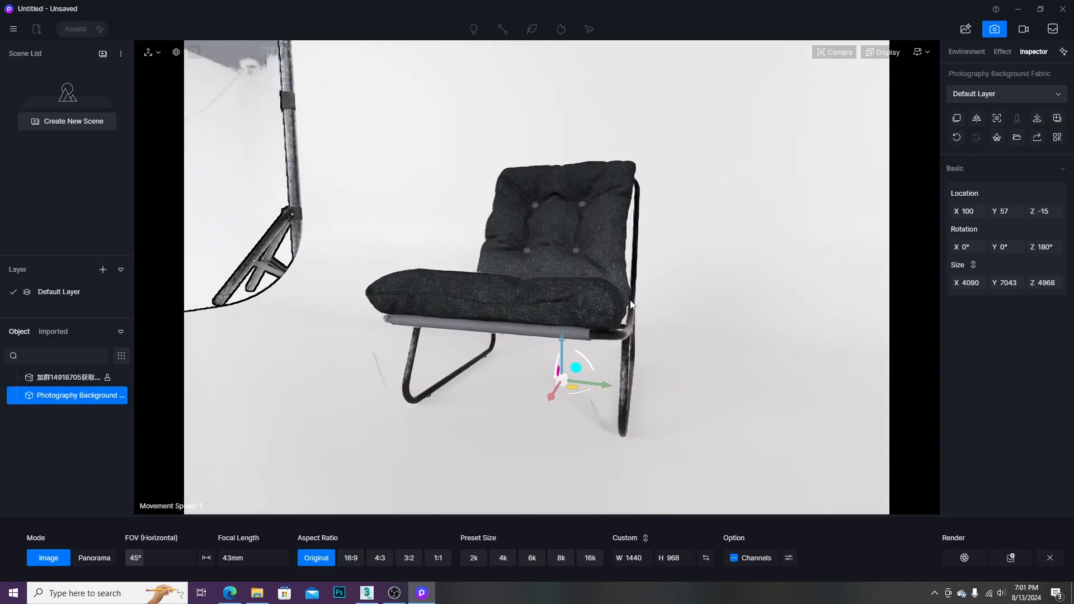
Step: Apply glossy black leather to the chair's upholstery material
left_click(965, 52)
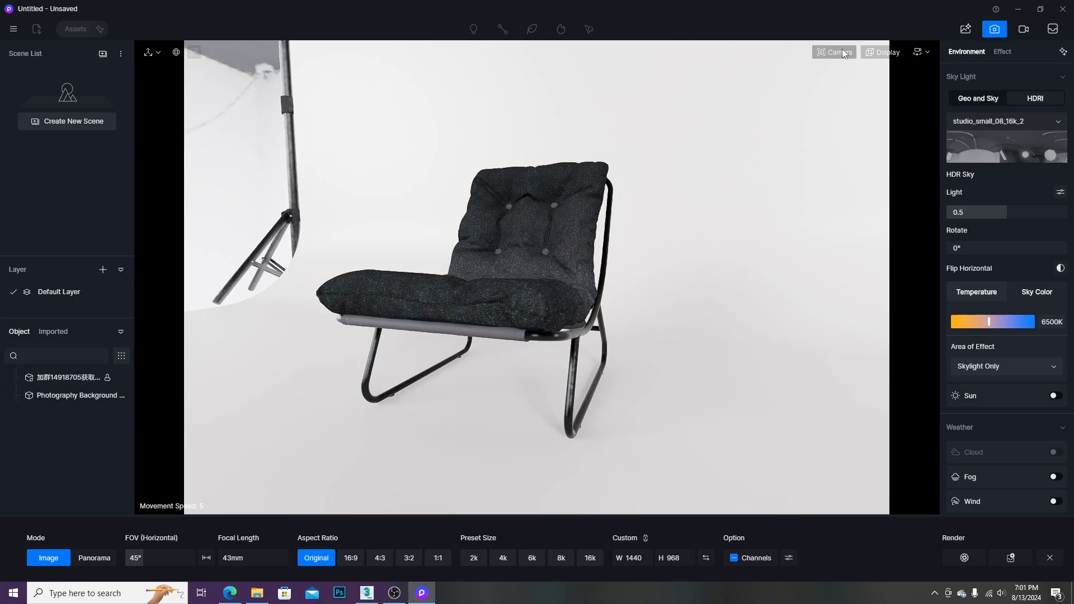
left_click(832, 53)
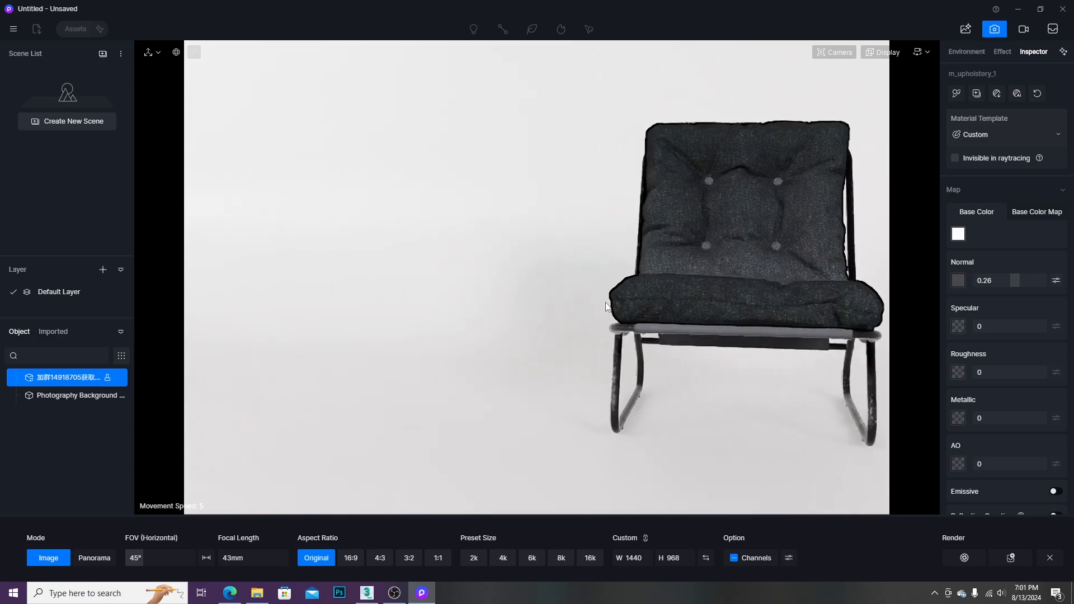
left_click(965, 51)
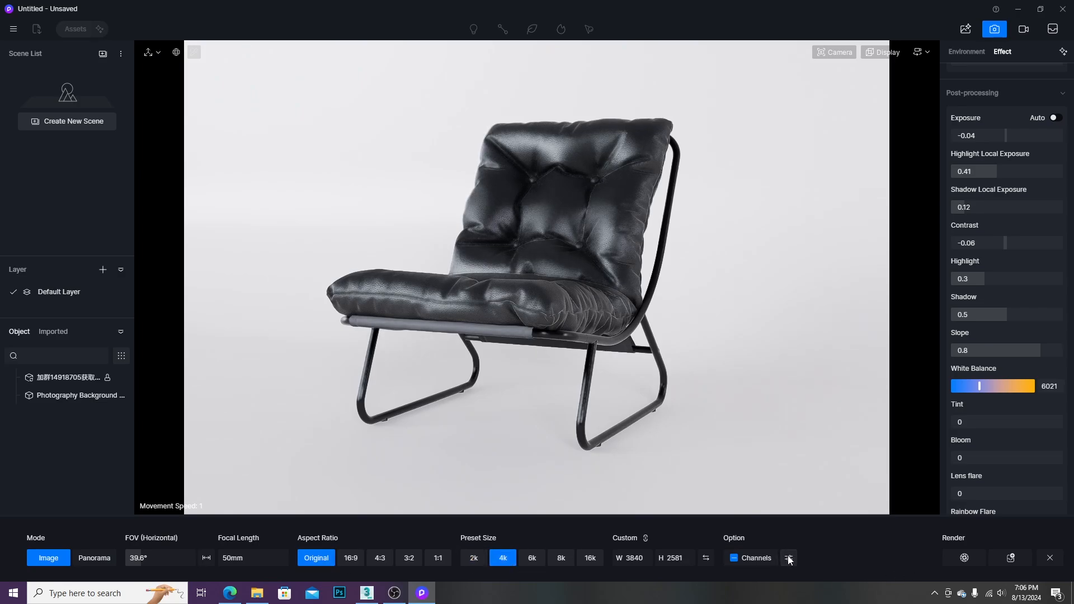
Step: Render the still with extra passes and save it as a PNG in the Studio folder
left_click(788, 557)
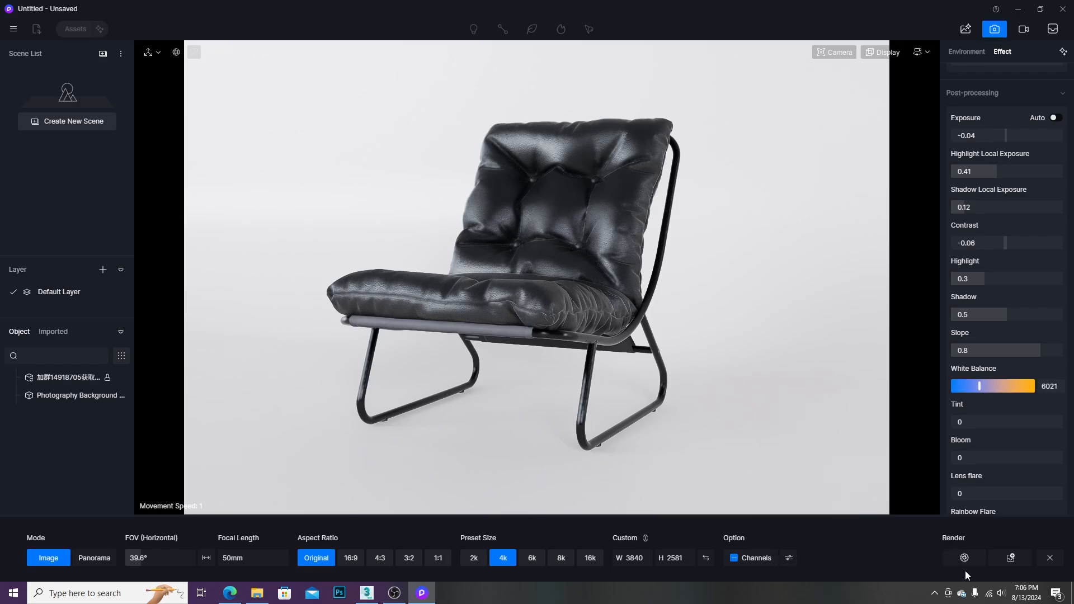
left_click(963, 559)
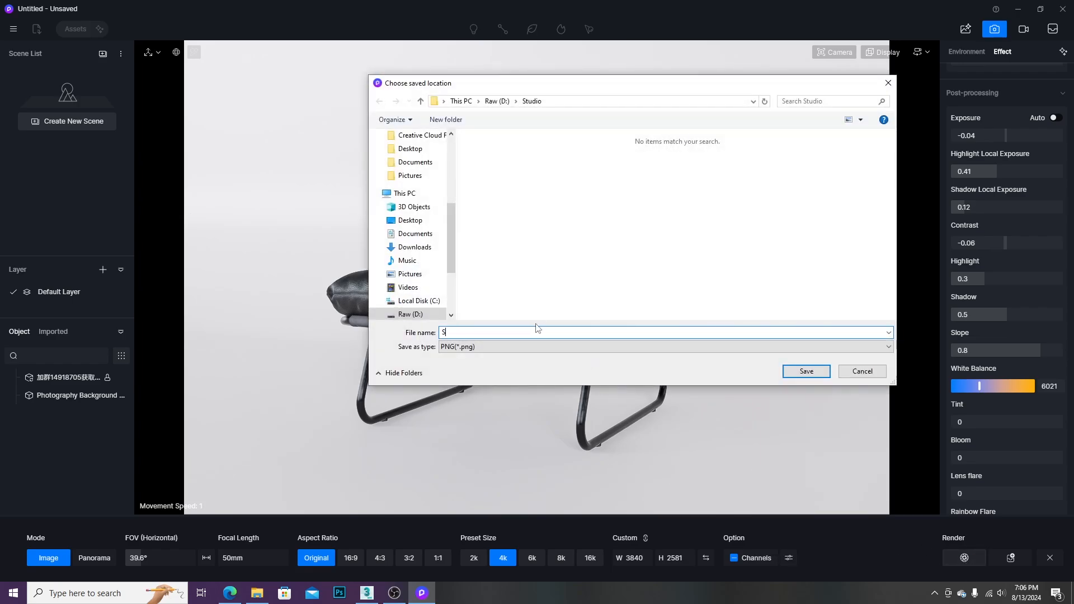
left_click(805, 370)
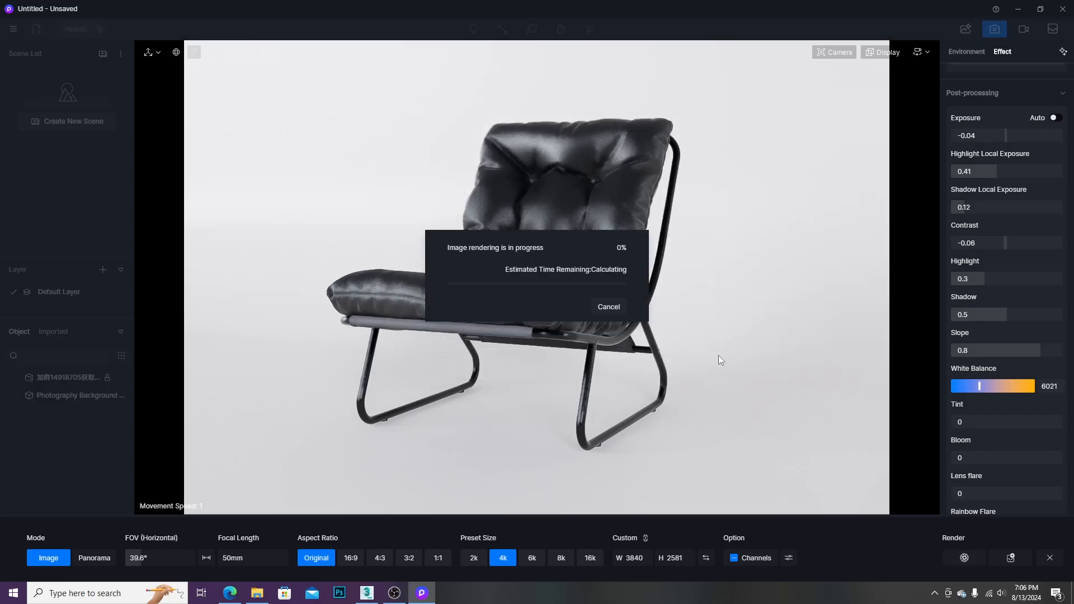
left_click(338, 593)
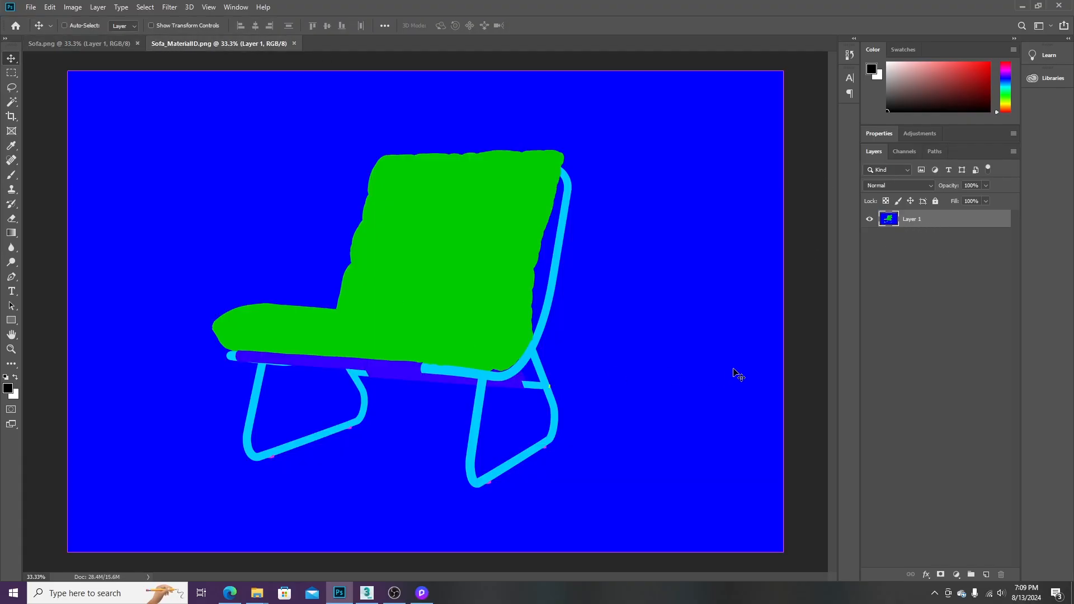
Step: Bring in the MaterialID pass and select its blue background by Color Range
left_click(78, 44)
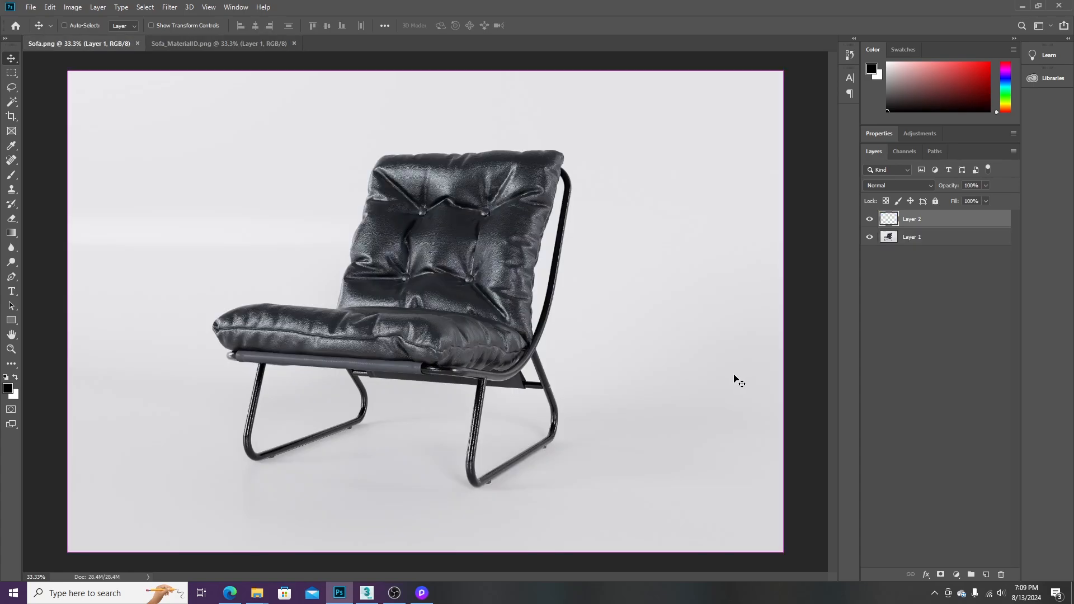
left_click(144, 7)
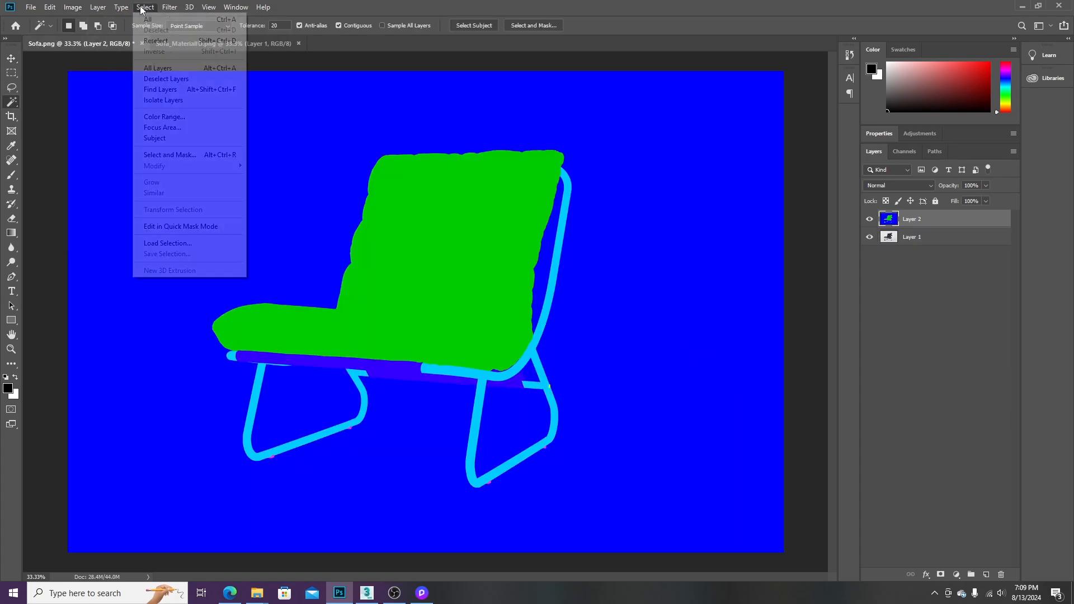
left_click(164, 116)
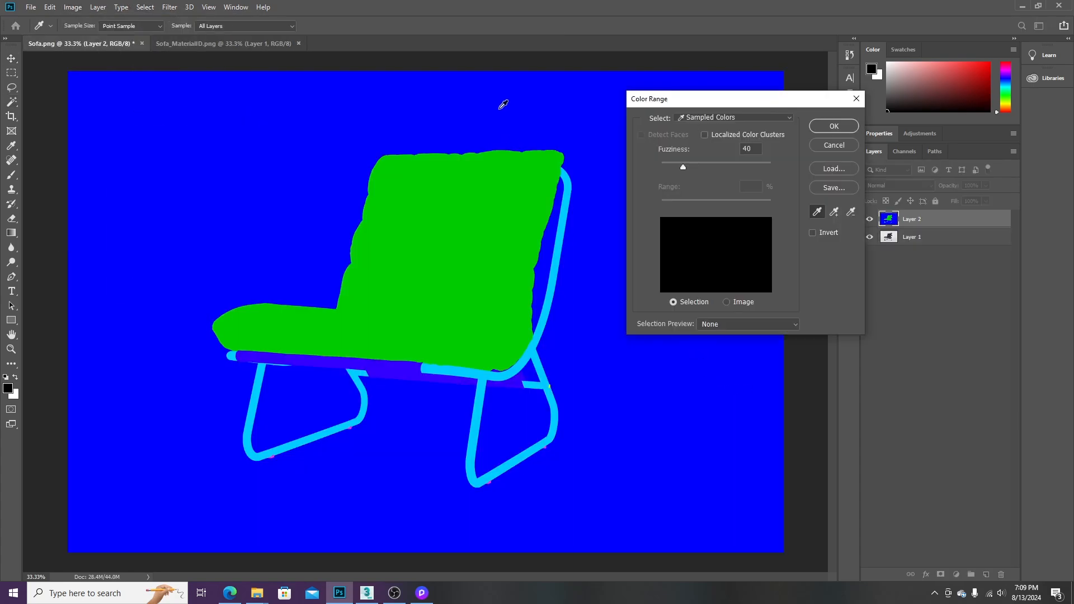
left_click(833, 126)
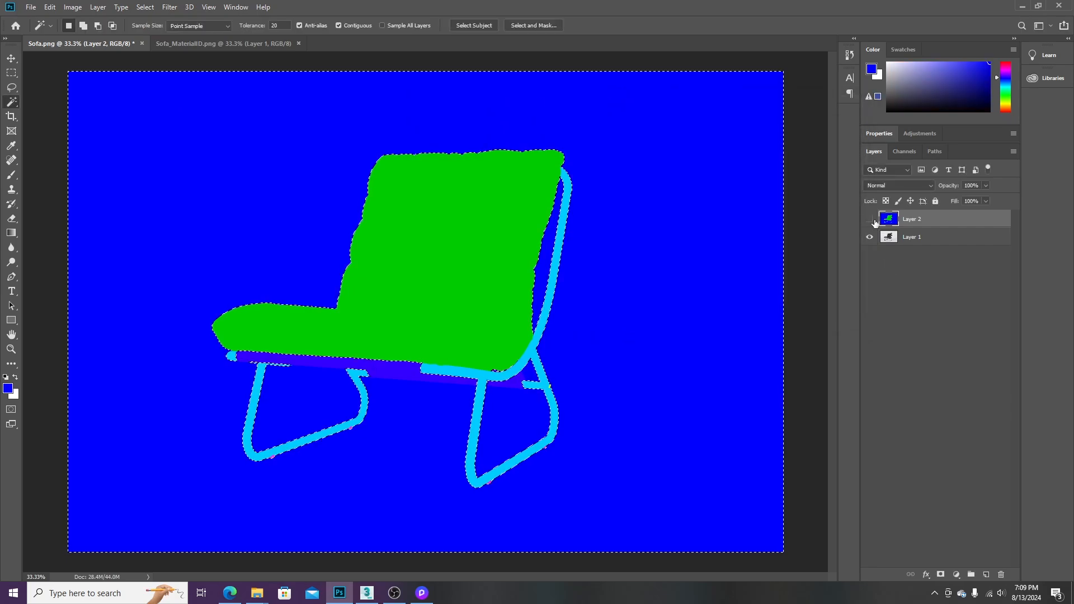
Step: Hide the ID layer and invert the selection so only the chair on Layer 1 is selected
left_click(870, 218)
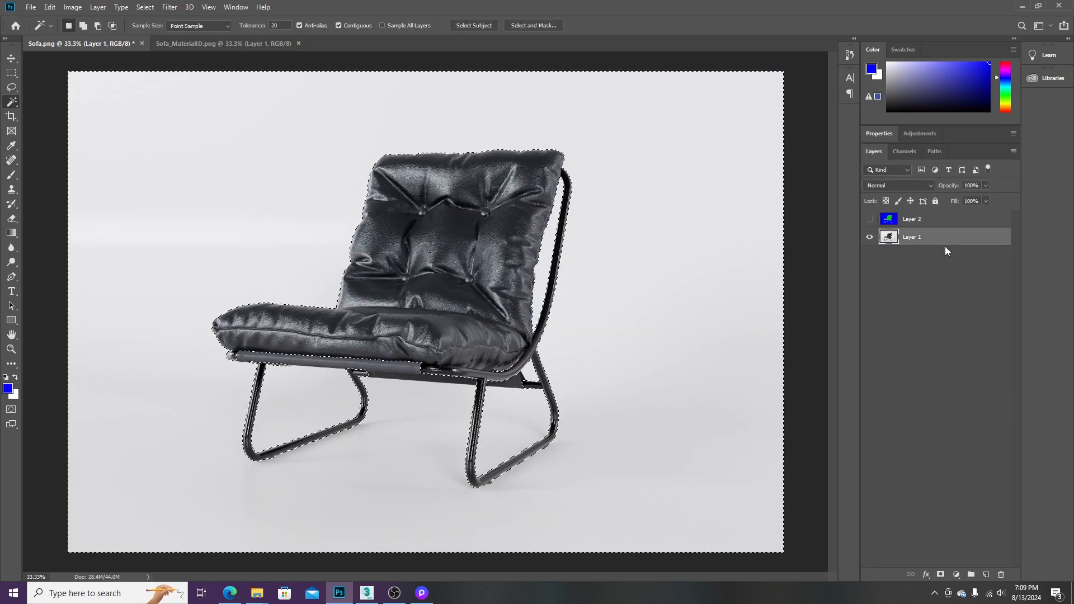
left_click(144, 7)
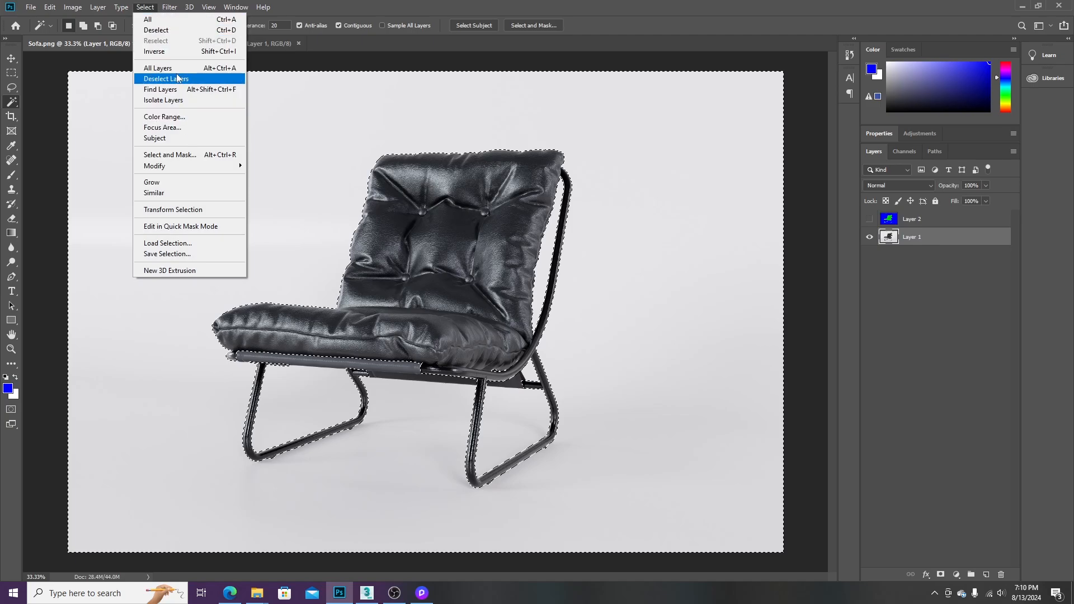
left_click(166, 79)
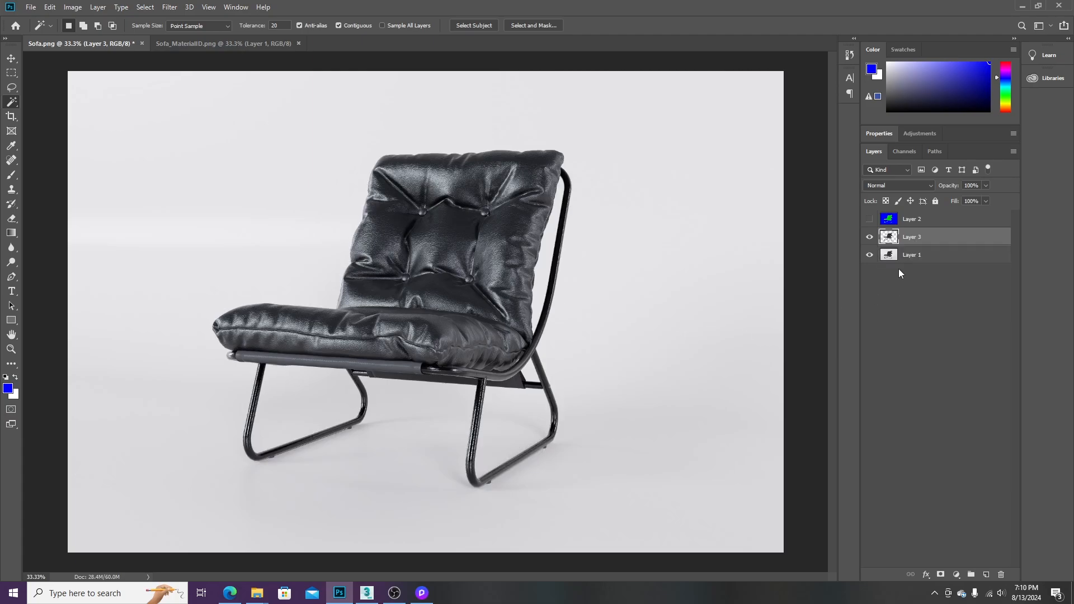
Step: Use Levels' white-point eyedropper on Layer 1 to make the background pure white
left_click(912, 254)
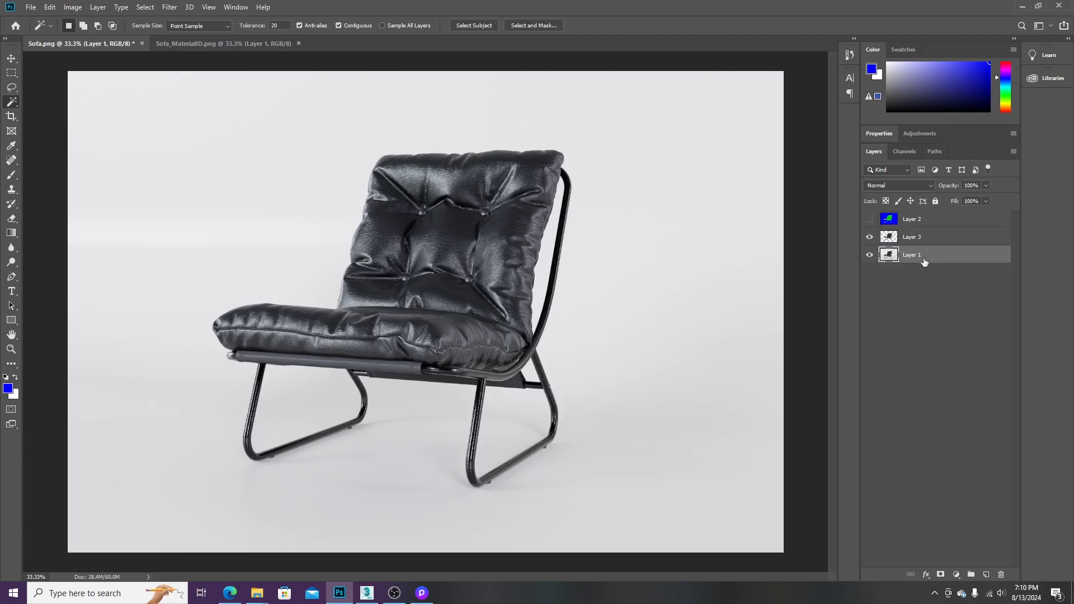
mouse_move(901, 267)
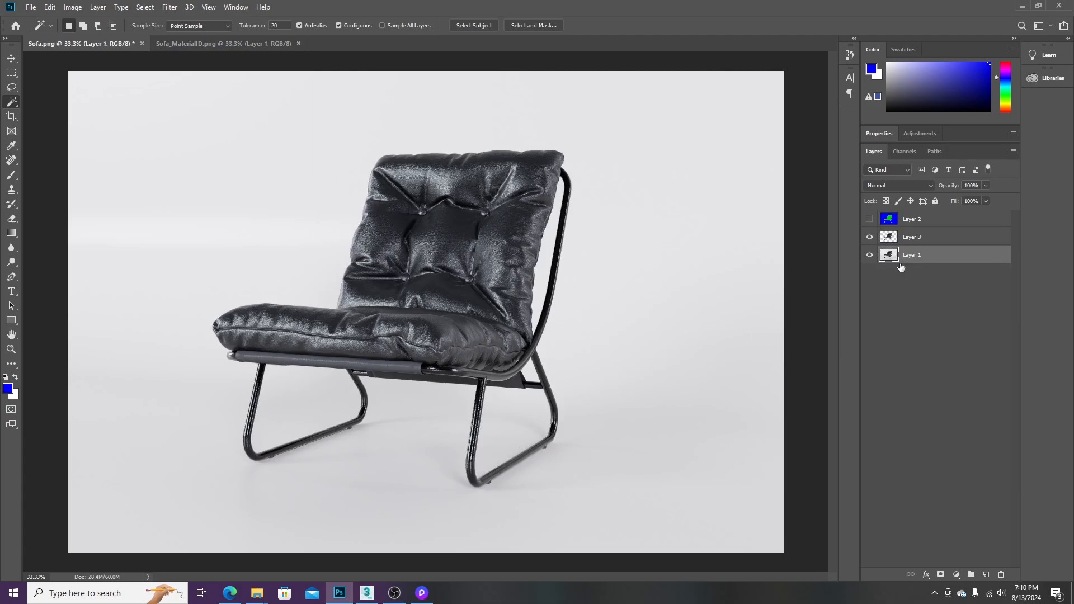
left_click(72, 7)
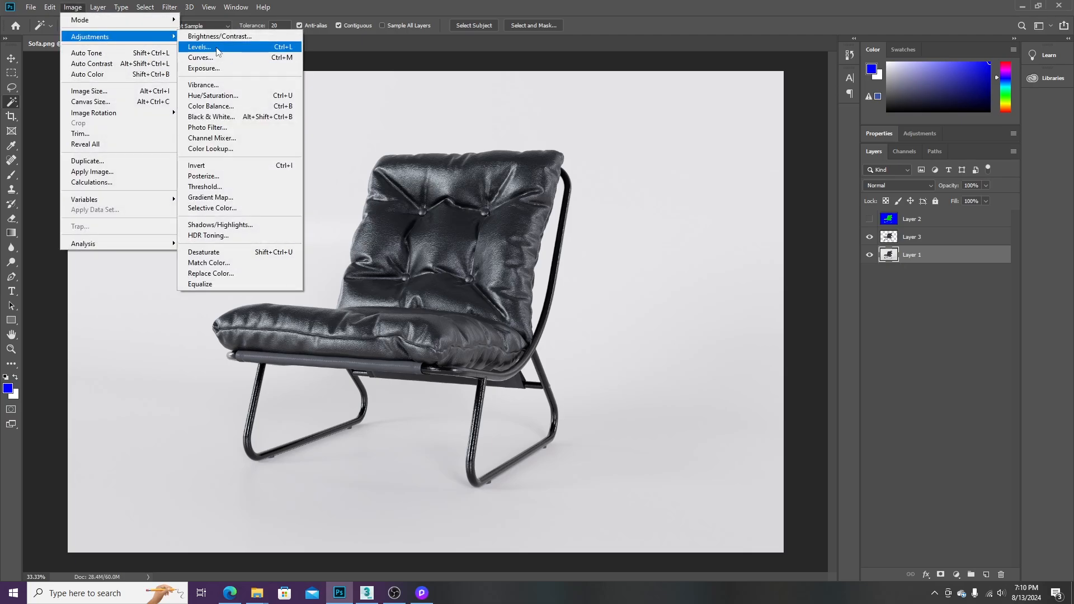
left_click(199, 47)
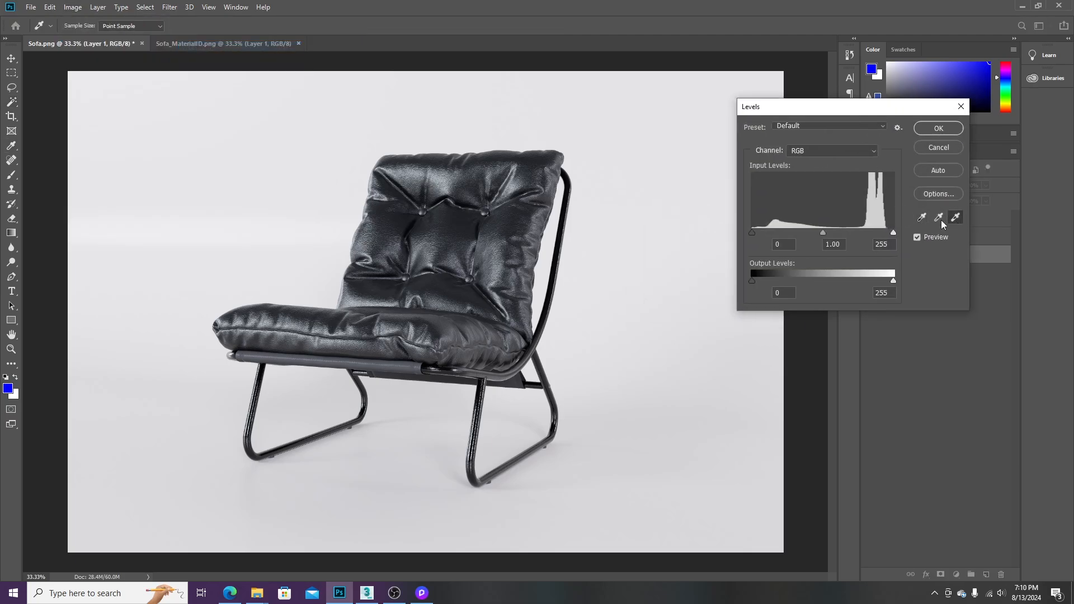
left_click(647, 229)
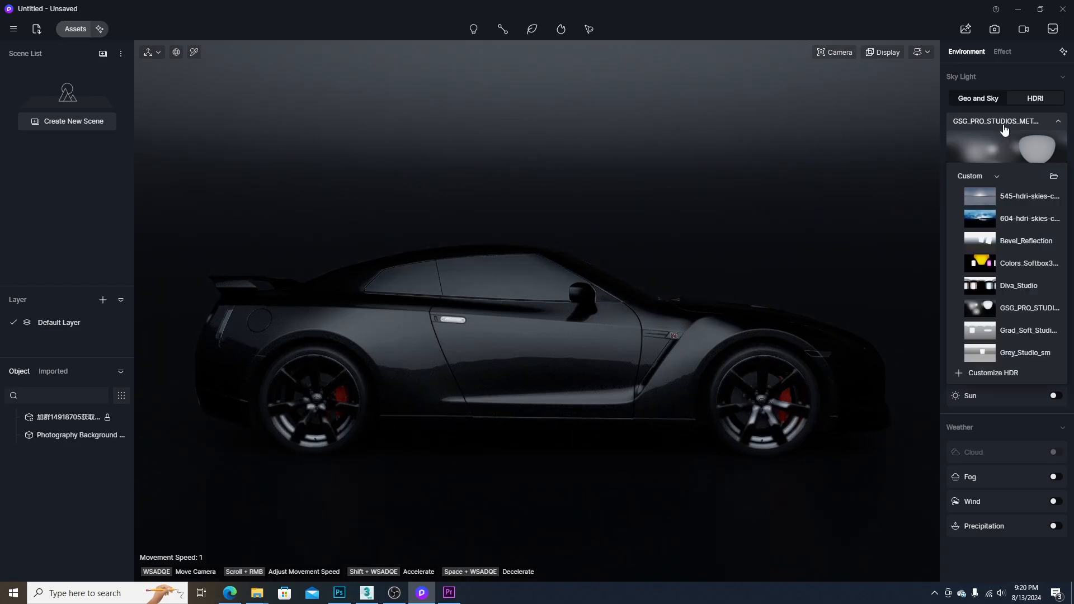
Step: Select Photography Background in the Object list to show its Inspector
left_click(79, 435)
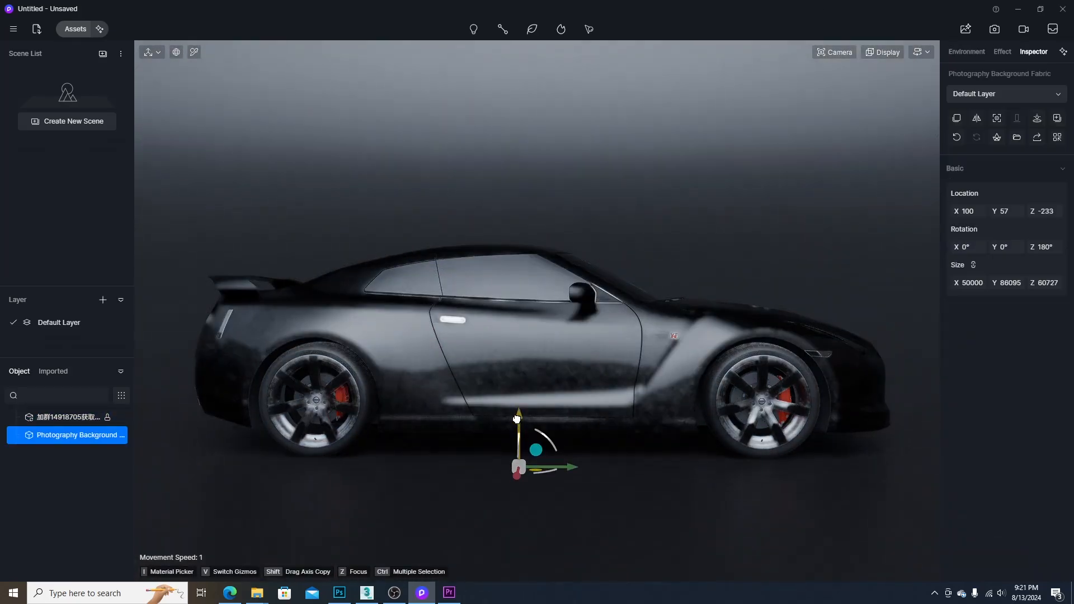